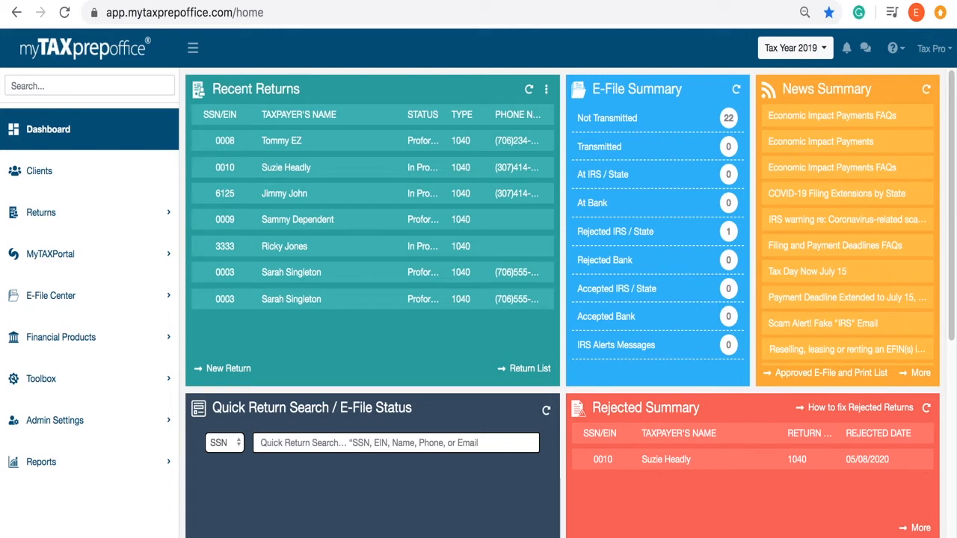
mouse_move(392, 212)
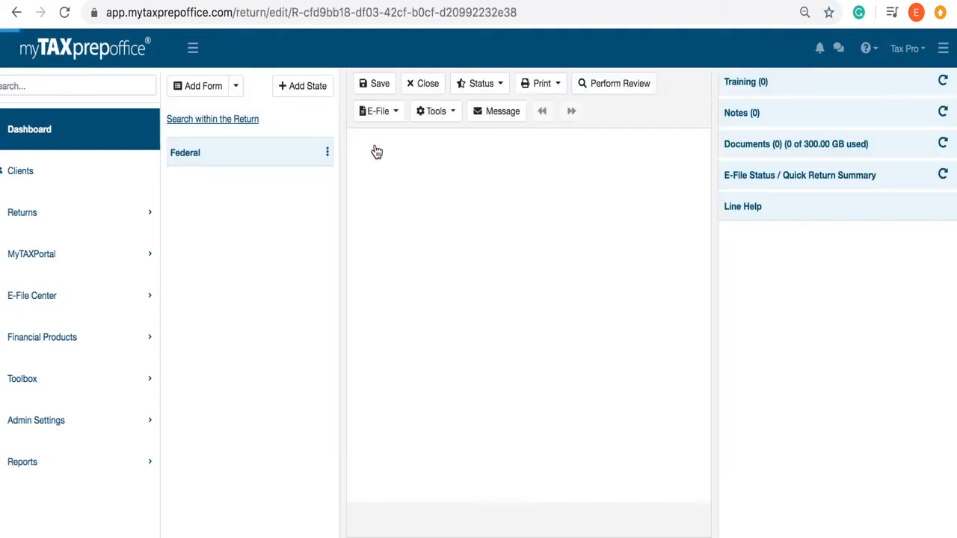
- Open a return from Recent Returns and list the toolbar Print choices
left_click(209, 152)
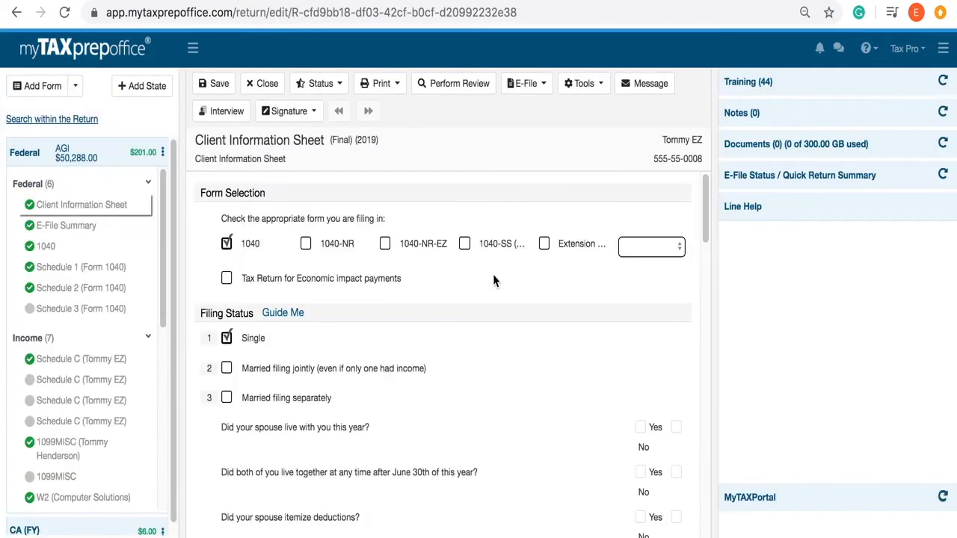
mouse_move(379, 83)
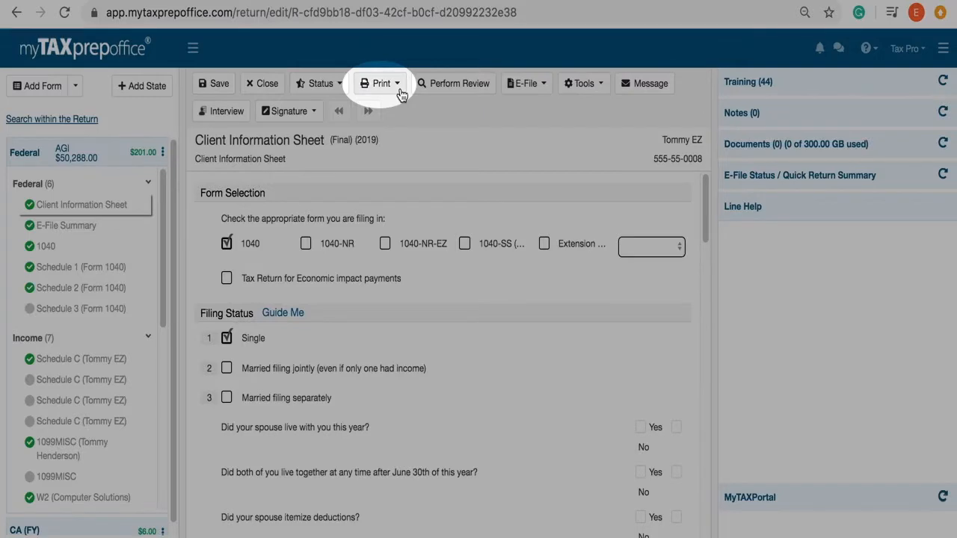
left_click(380, 84)
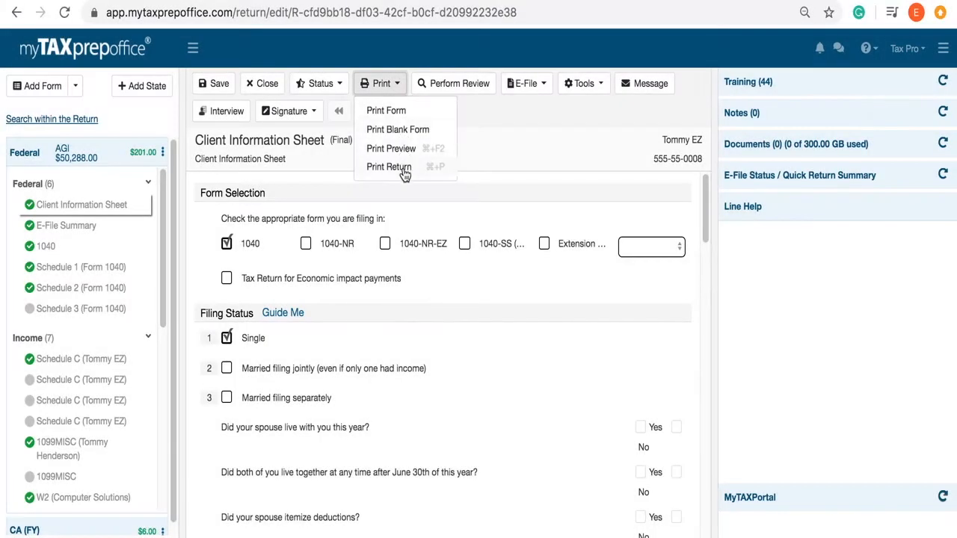
- Start Print Return with no password protection and sensitive information masked
left_click(389, 167)
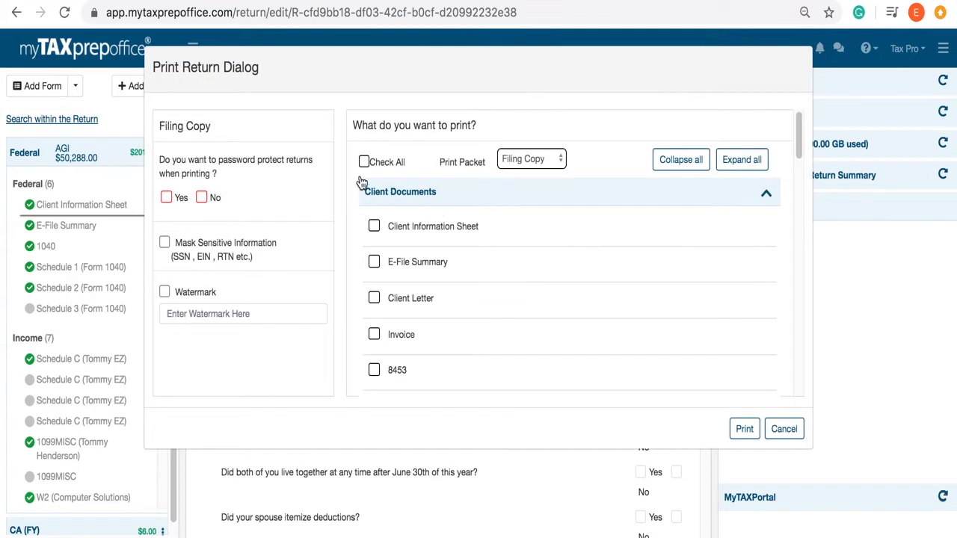
mouse_move(314, 172)
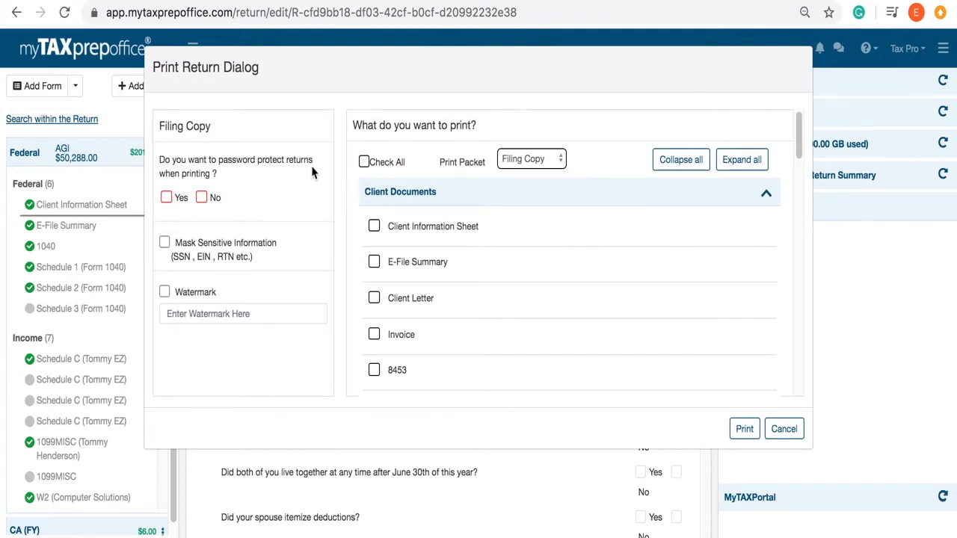
left_click(200, 197)
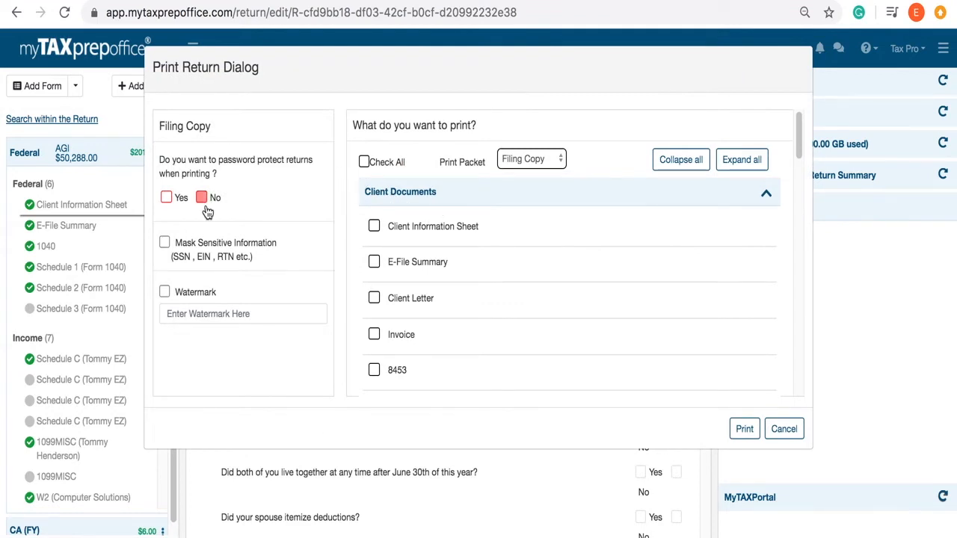
left_click(200, 197)
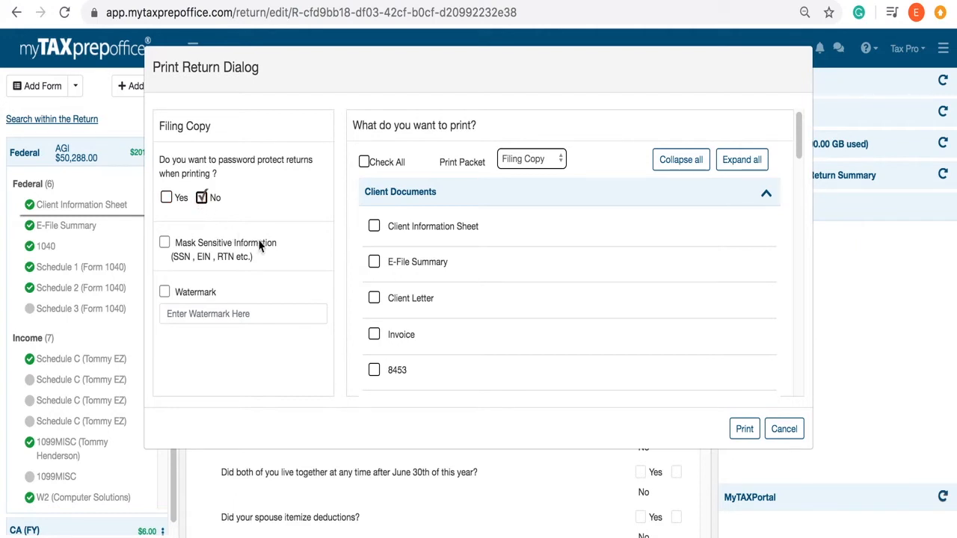
mouse_move(272, 308)
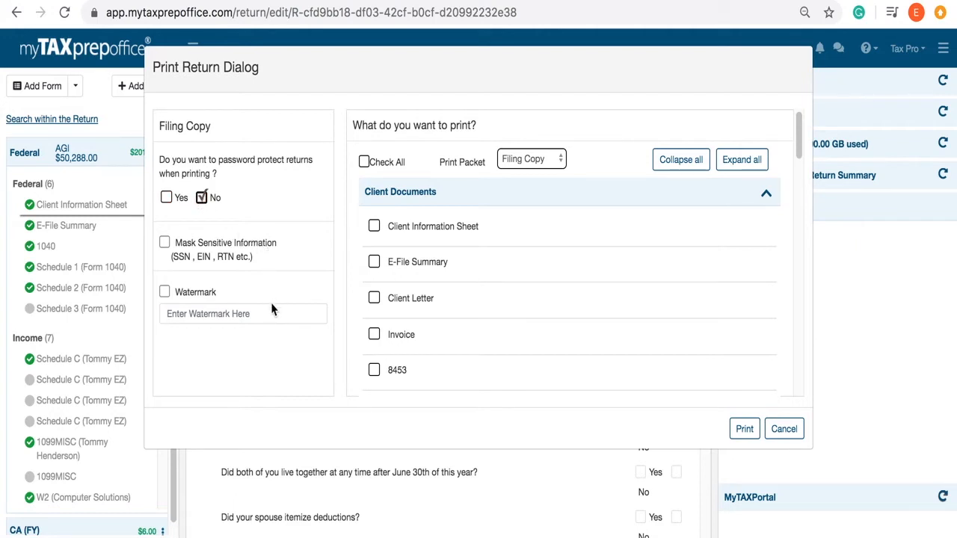
left_click(242, 314)
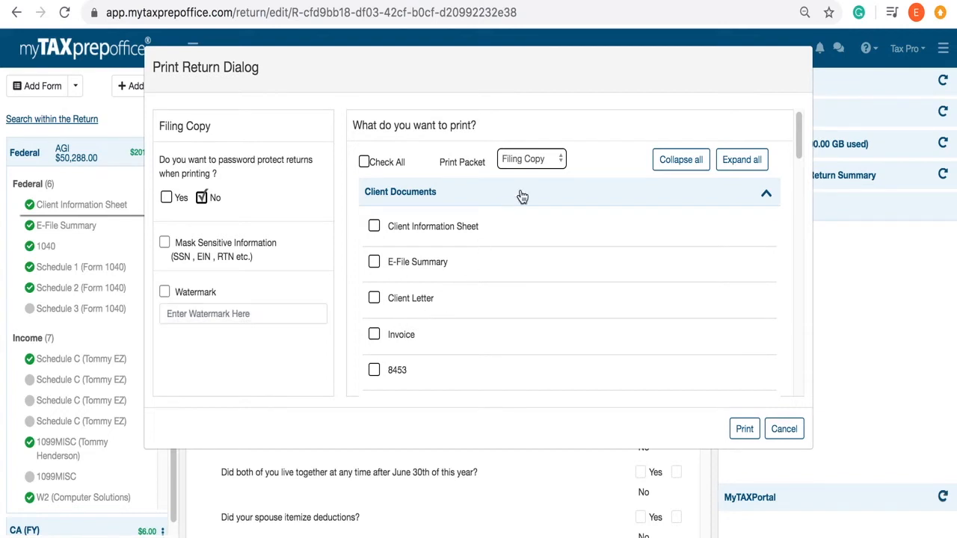
- Choose the Client Copy print packet and review the watermark and selected forms
left_click(531, 159)
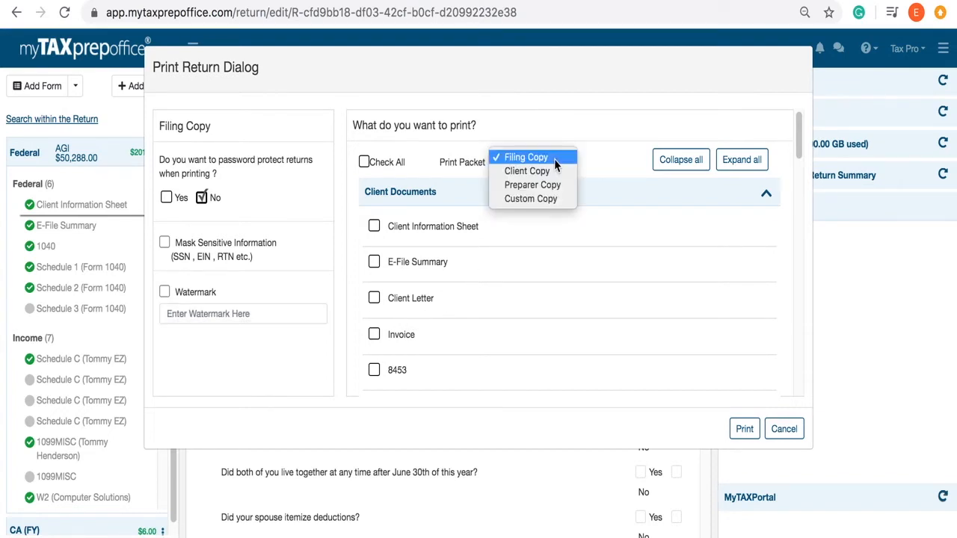
mouse_move(532, 199)
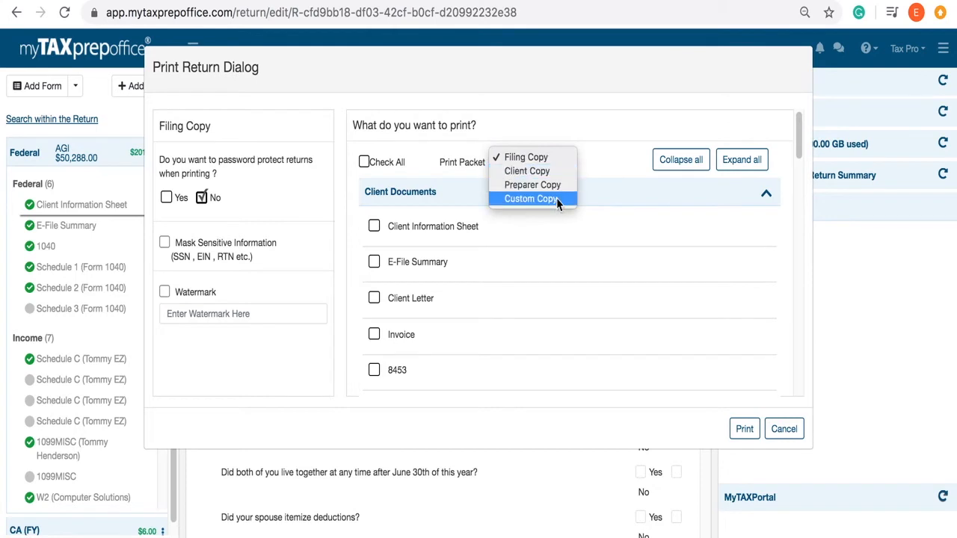
left_click(526, 171)
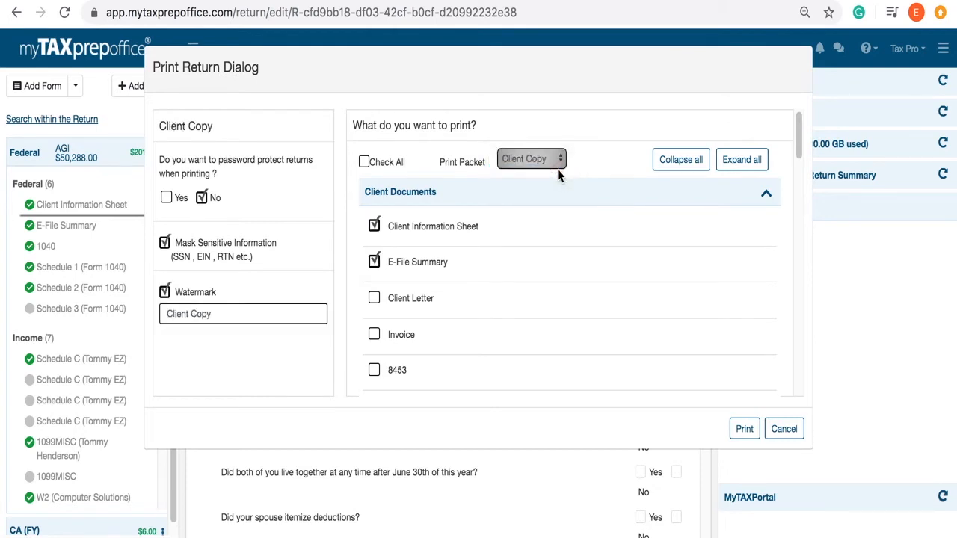
scroll("down", 3)
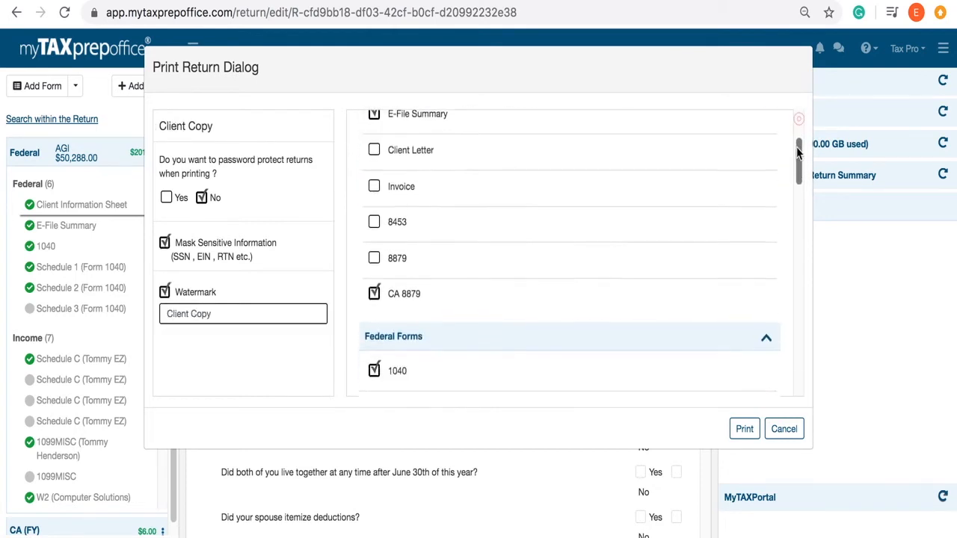
scroll("down", 3)
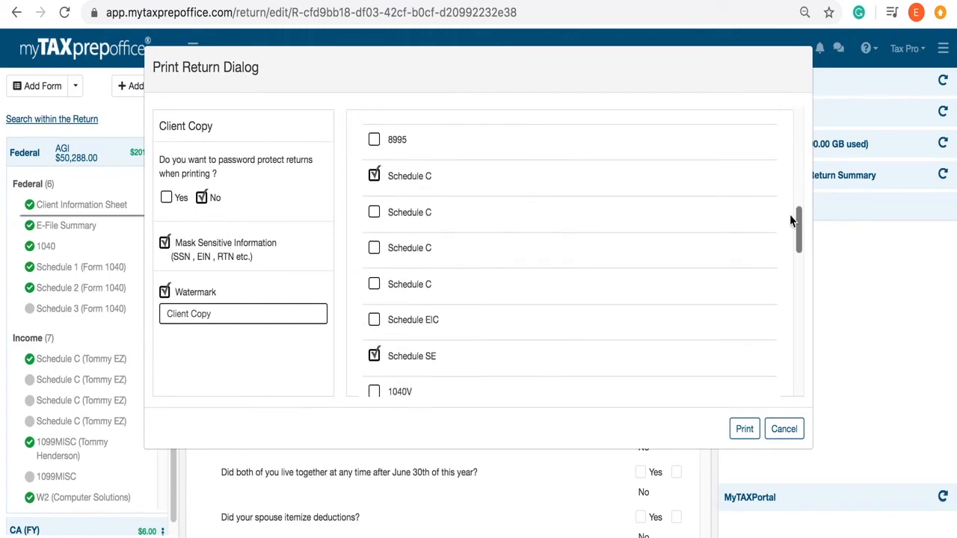
scroll("down", 3)
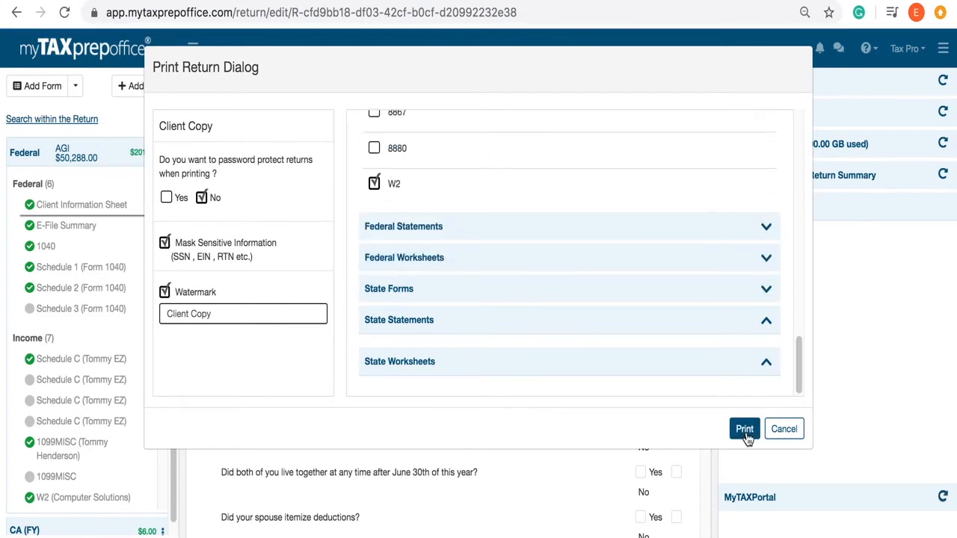
- Print to PDF, view the Client Copy-stamped Form 1040, and return to the myTAXprepoffice tab
left_click(745, 428)
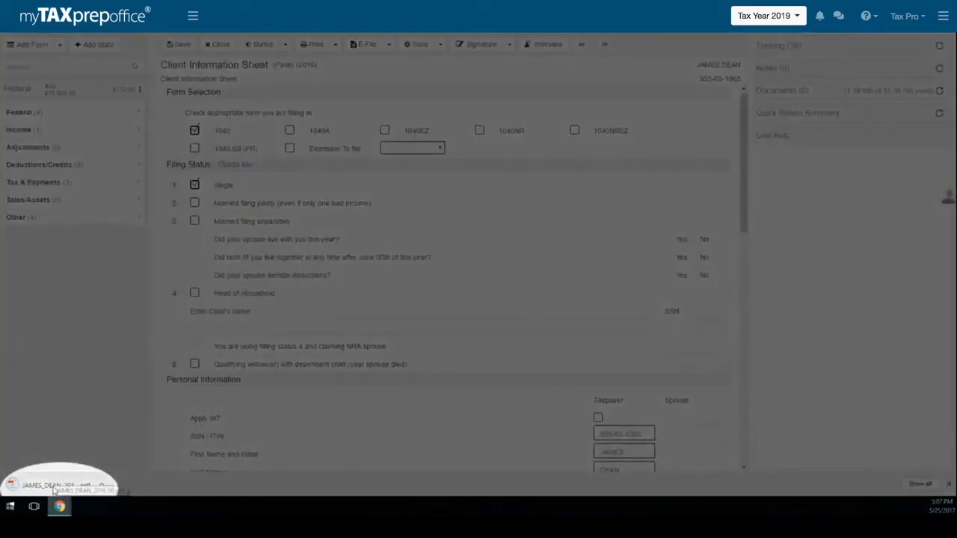
left_click(52, 481)
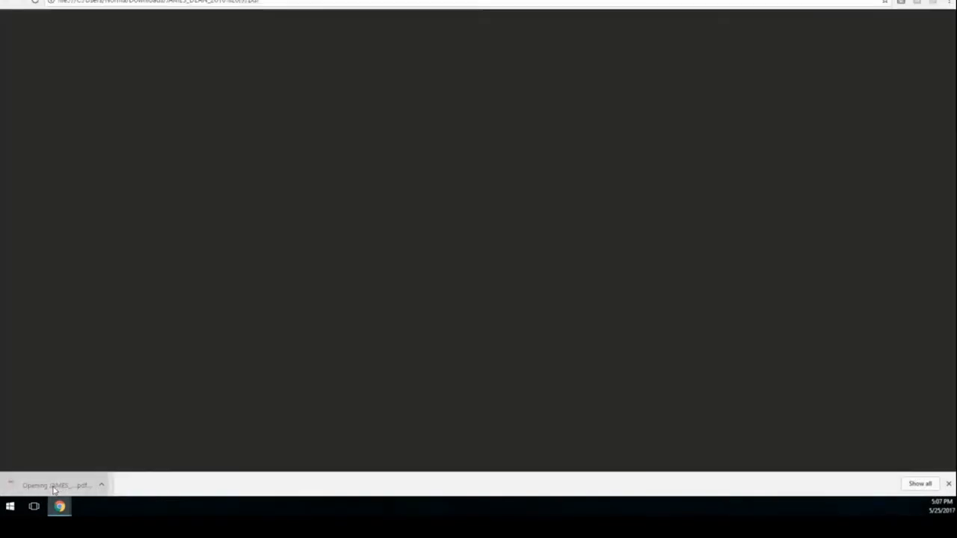
left_click(54, 481)
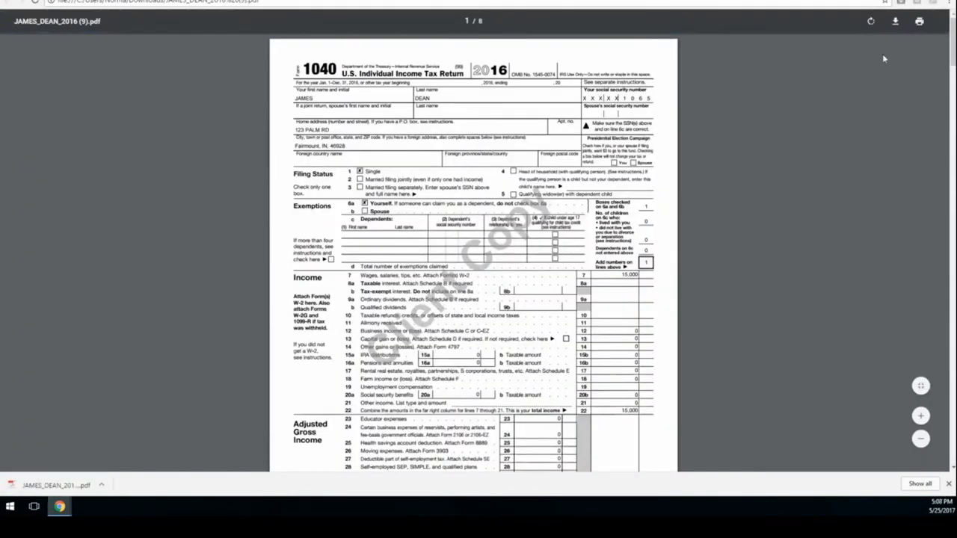
left_click(893, 21)
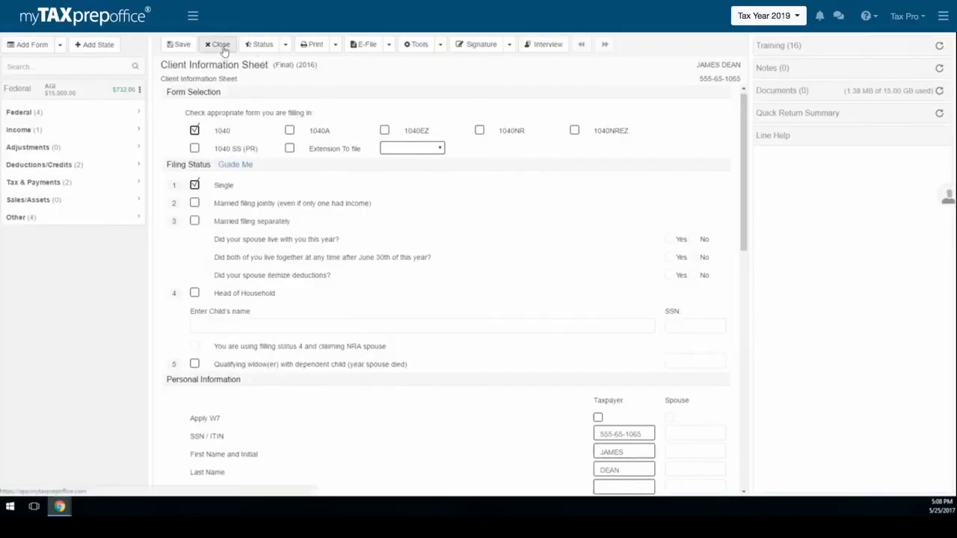
- Close the return to show the dashboard with recent returns and e-file summary
left_click(219, 45)
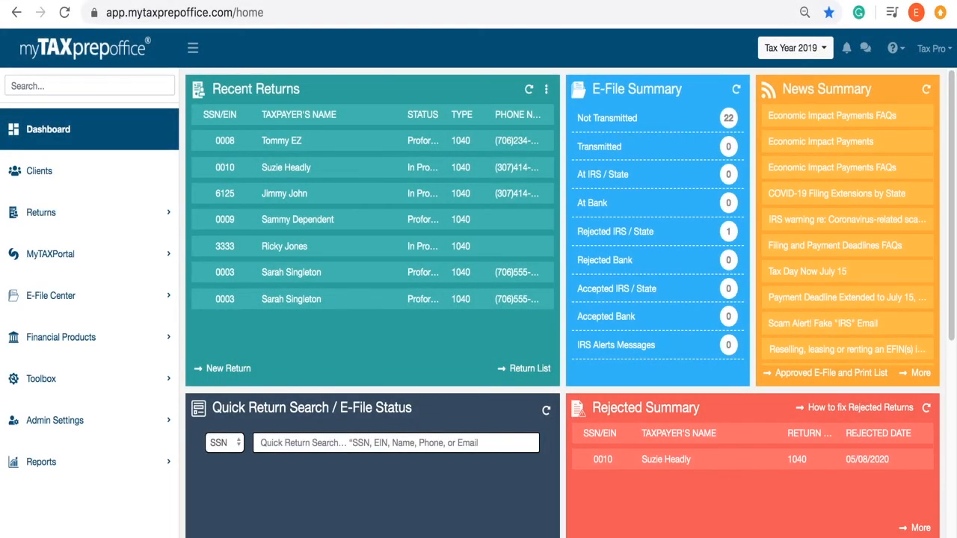